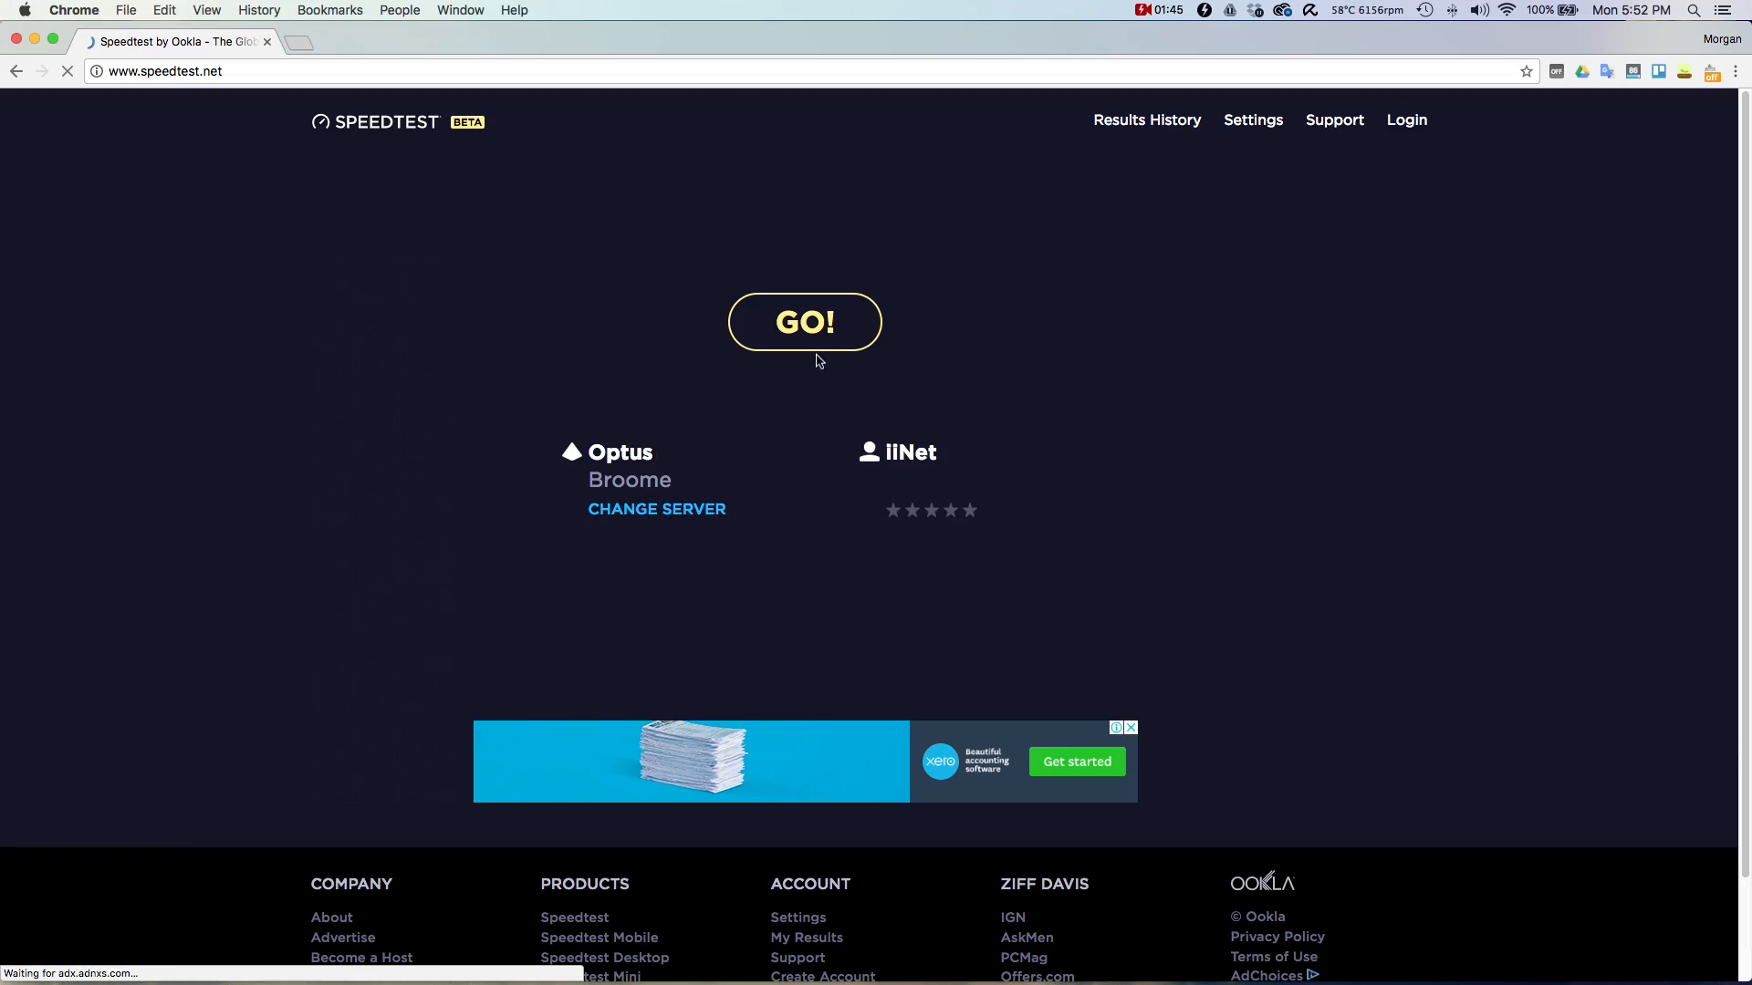
Run the speed test via Optus Broome: 22 ms ping, 15.95 Mbps down, 0.97 Mbps up.
{"action": "left_click", "coordinate": [805, 322]}
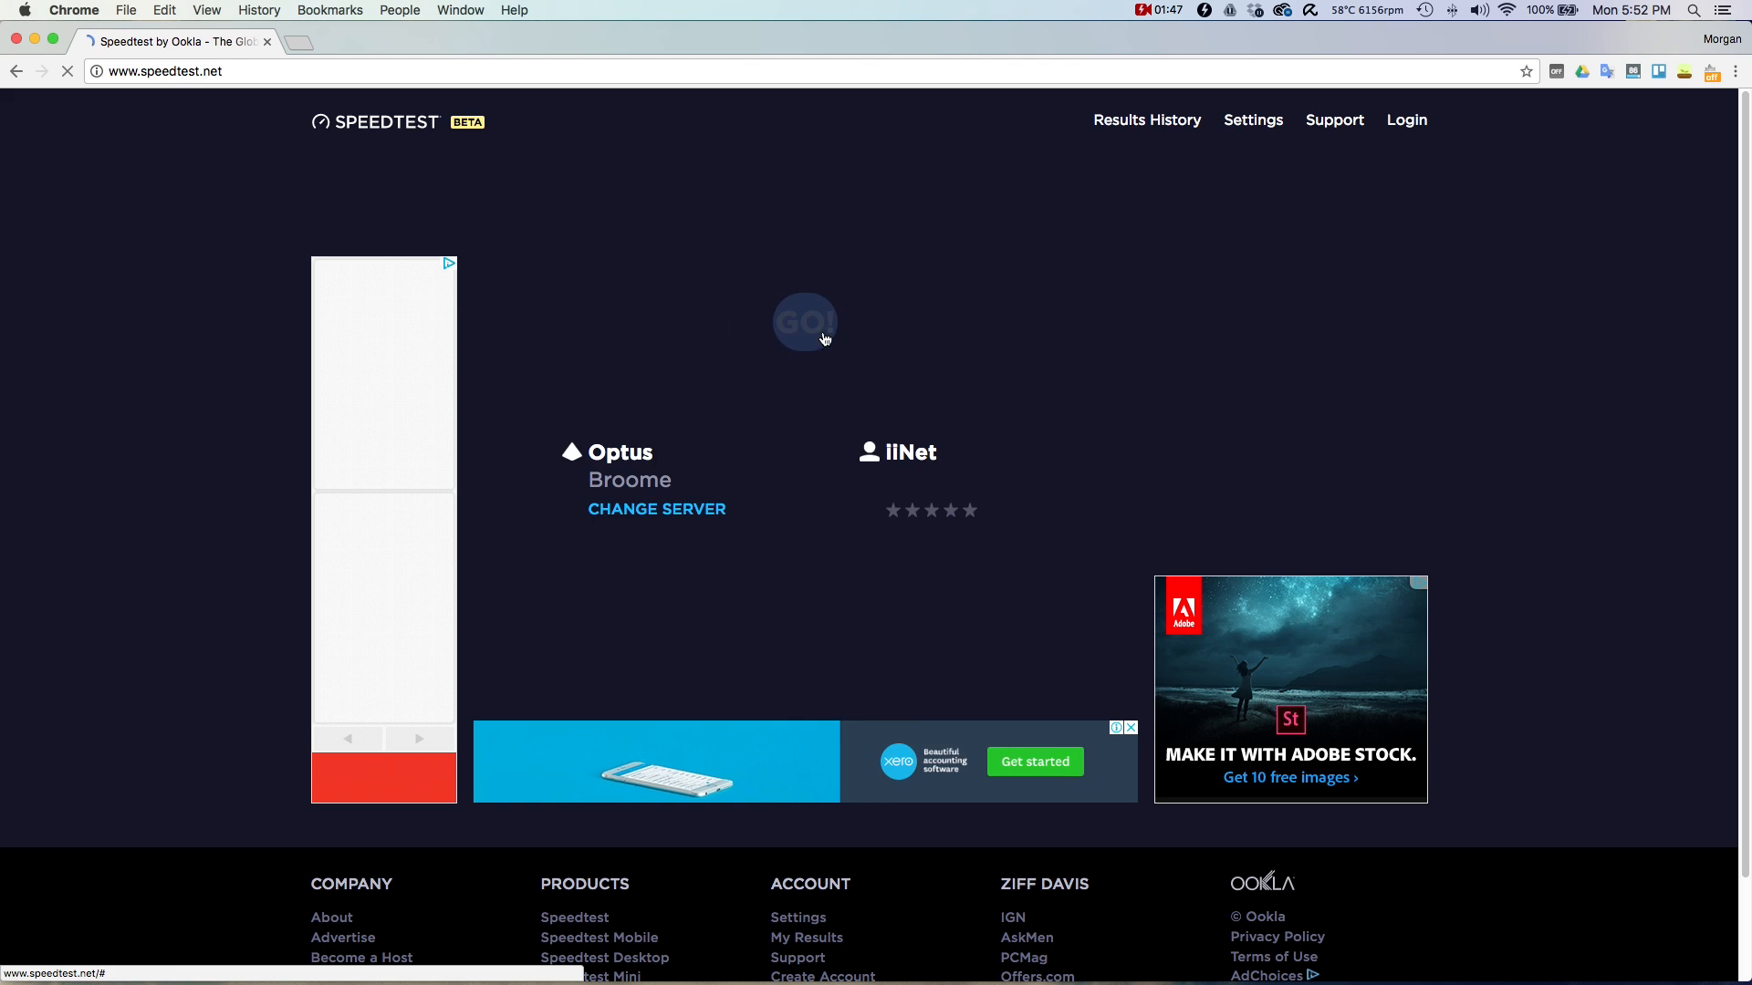
{"action": "left_click", "coordinate": [804, 321]}
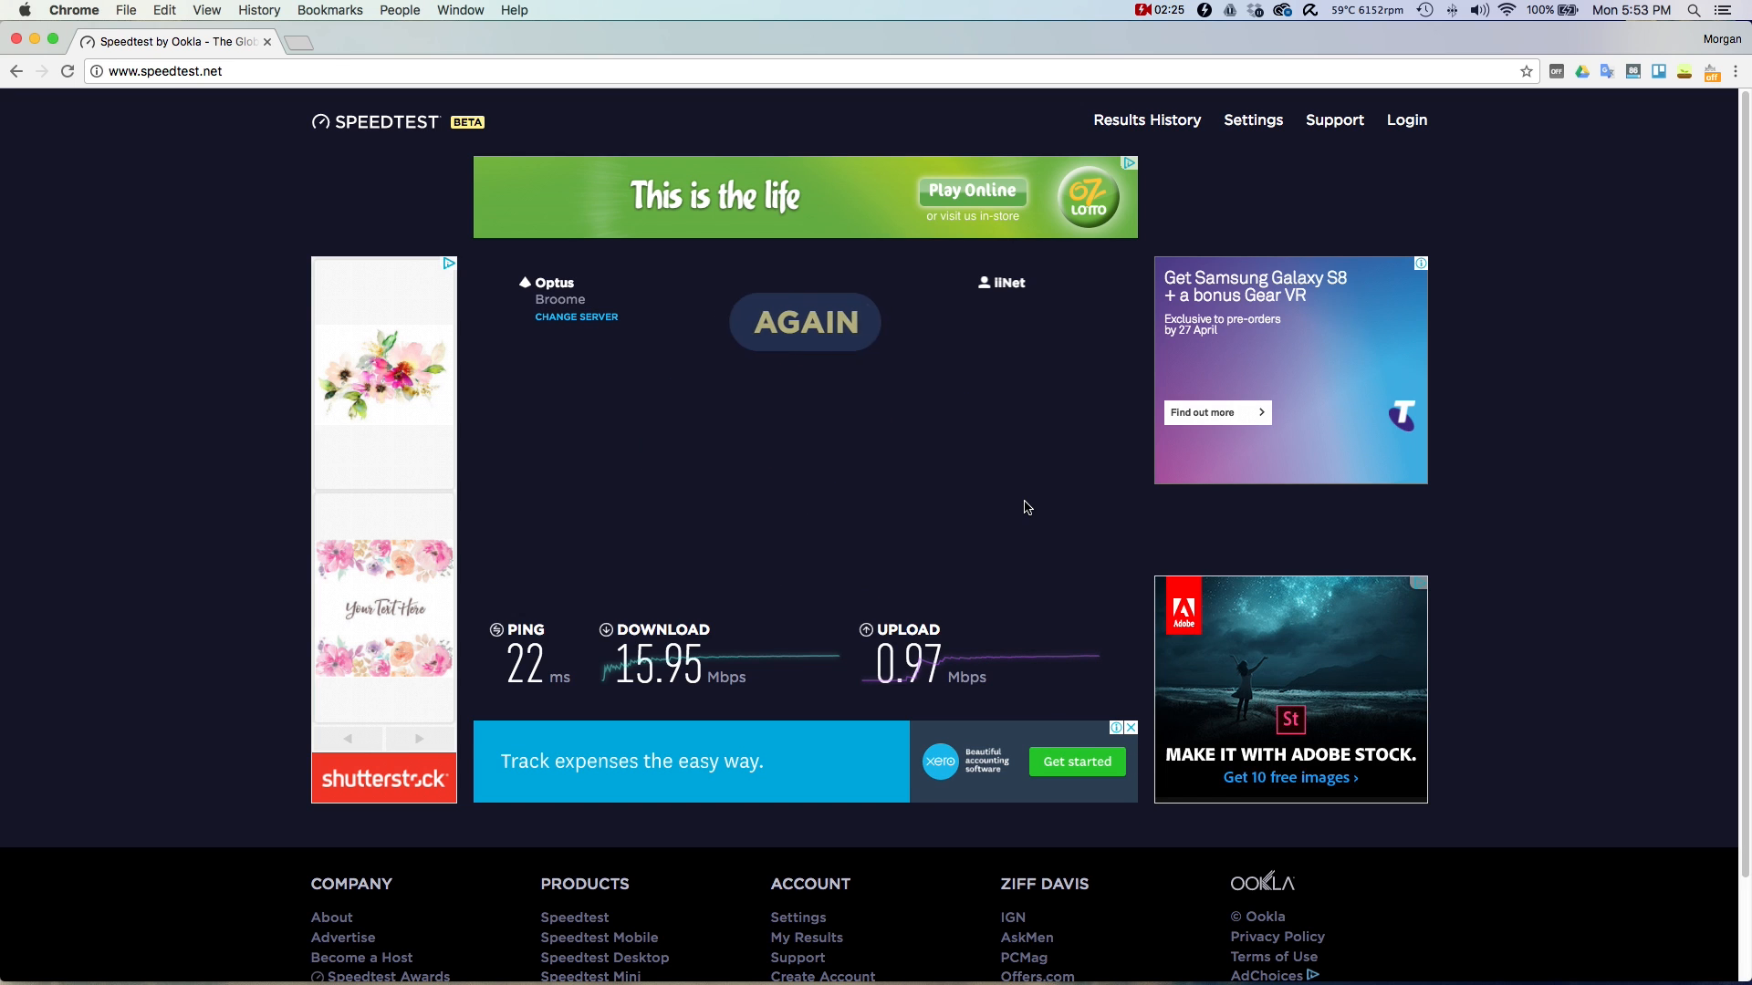
Reset speedtest.net to the GO! screen with IX Australia, Perth as server.
{"action": "left_click", "coordinate": [805, 321]}
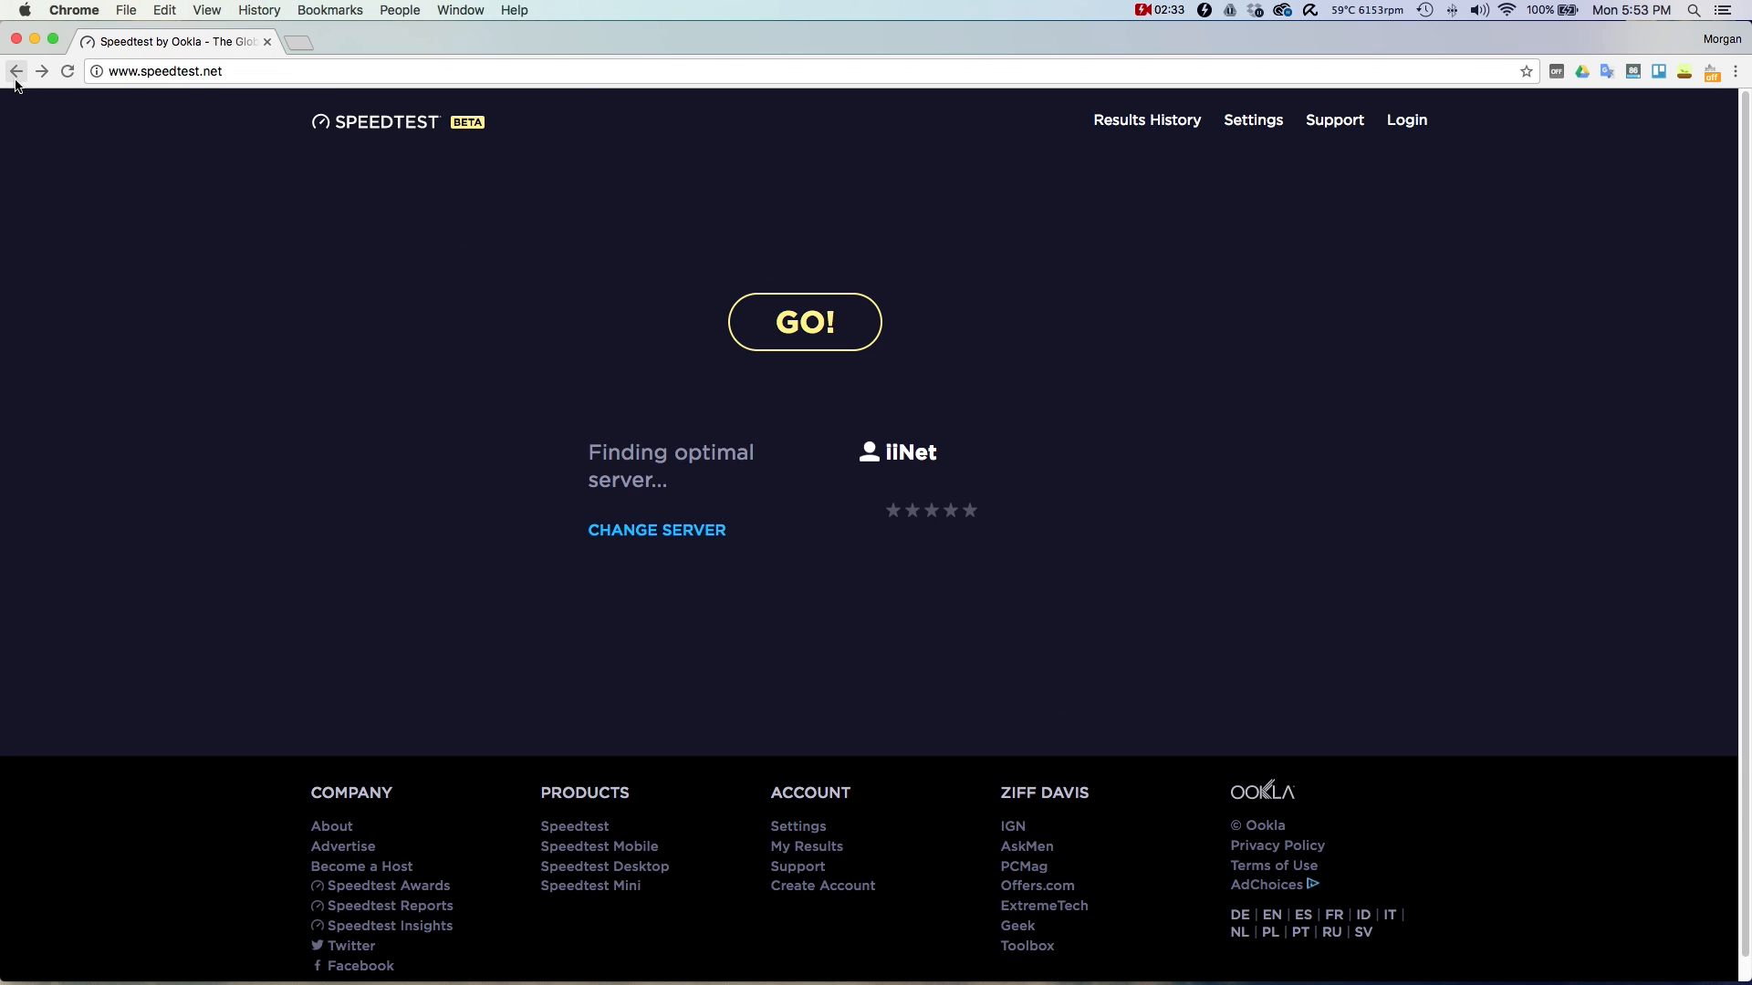
{"action": "left_click", "coordinate": [804, 321]}
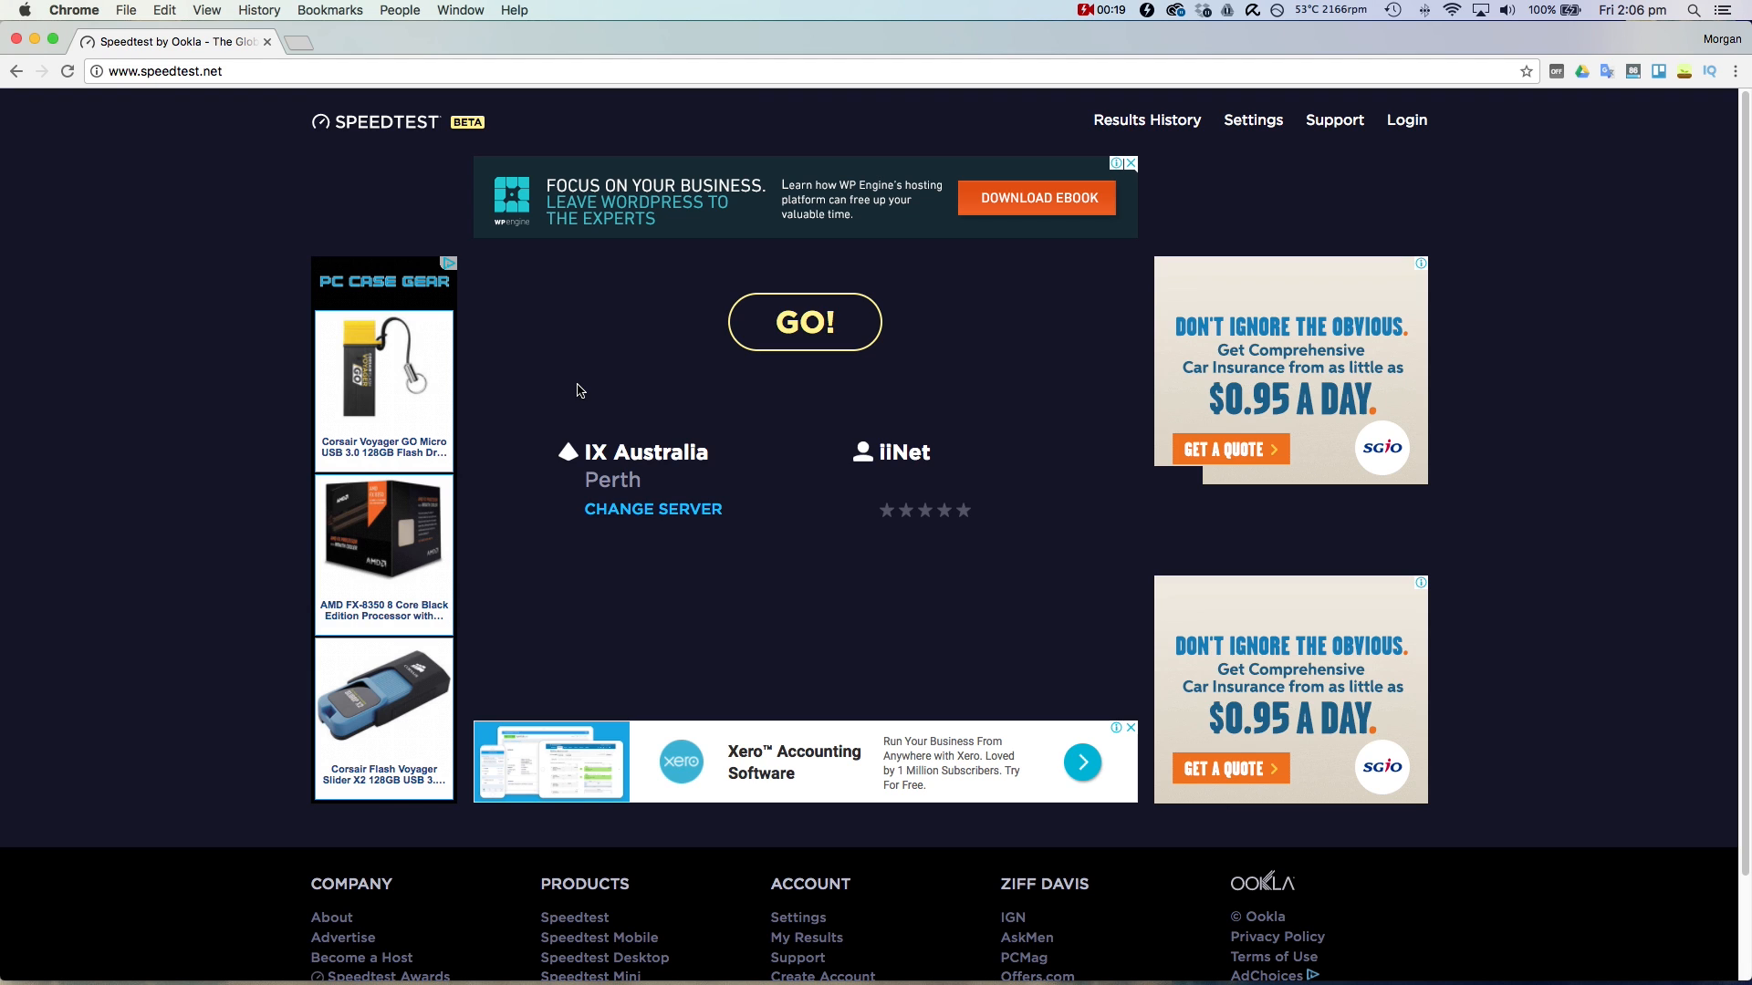
{"action": "mouse_move", "coordinate": [839, 335]}
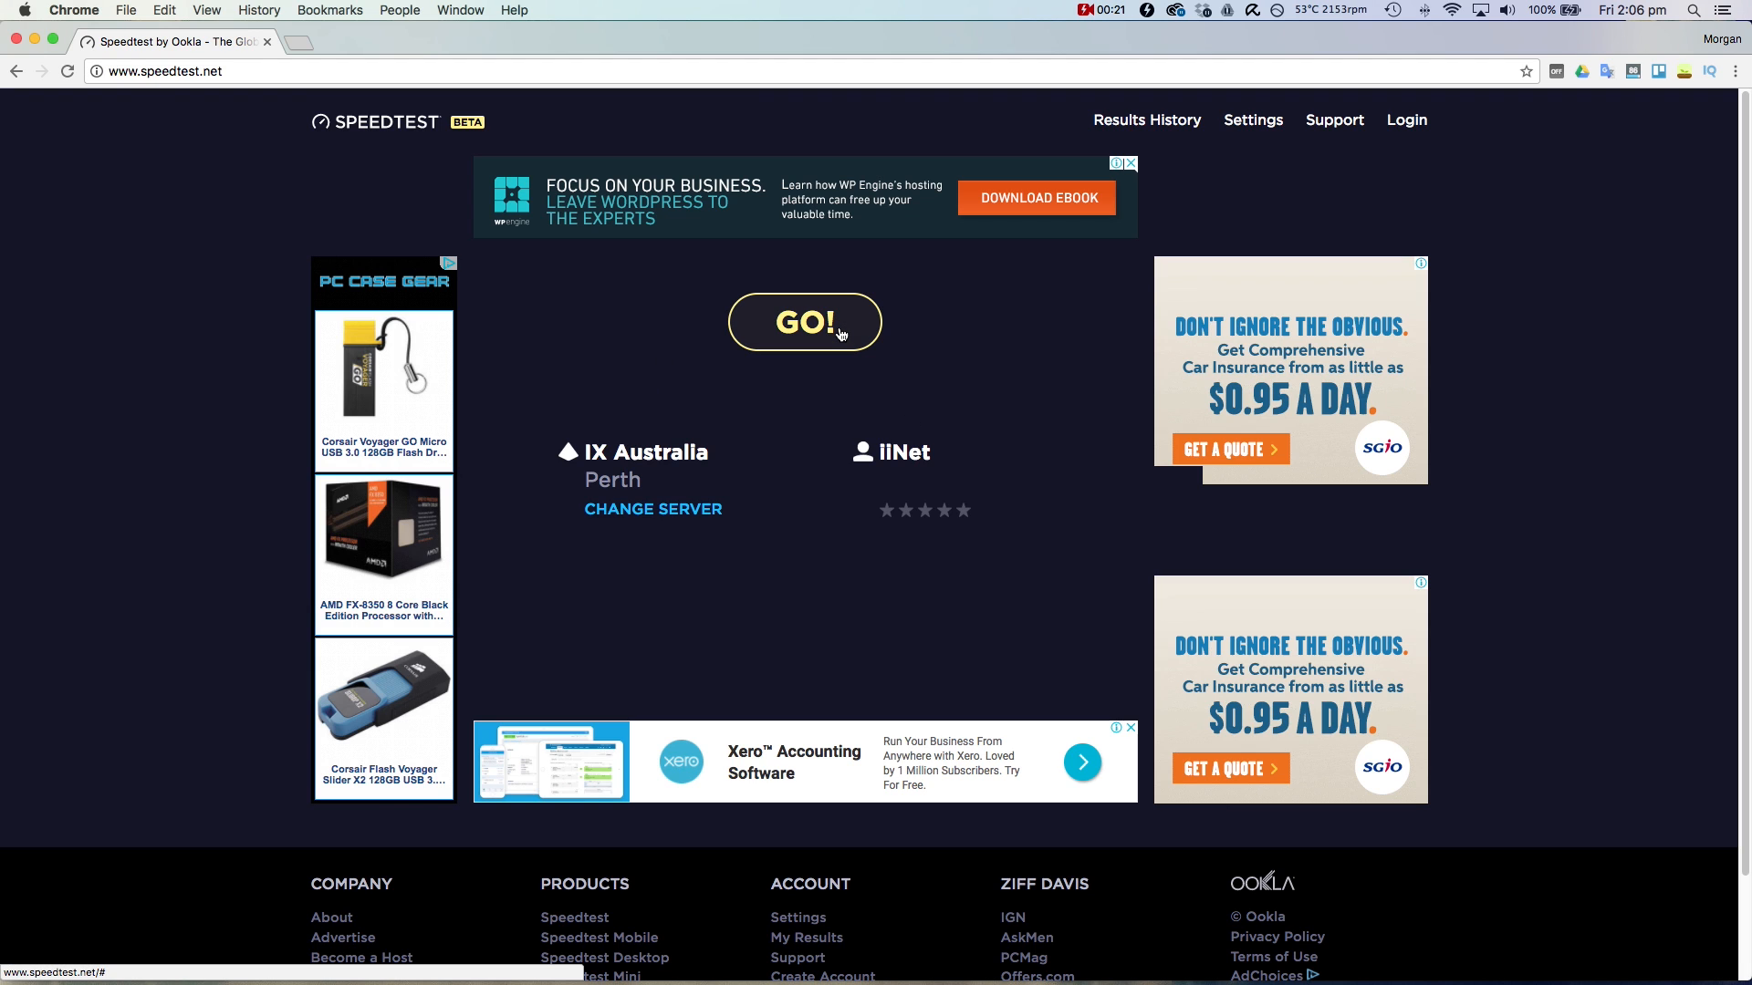
Start a new speed test against the IX Australia, Perth server.
{"action": "left_click", "coordinate": [804, 322]}
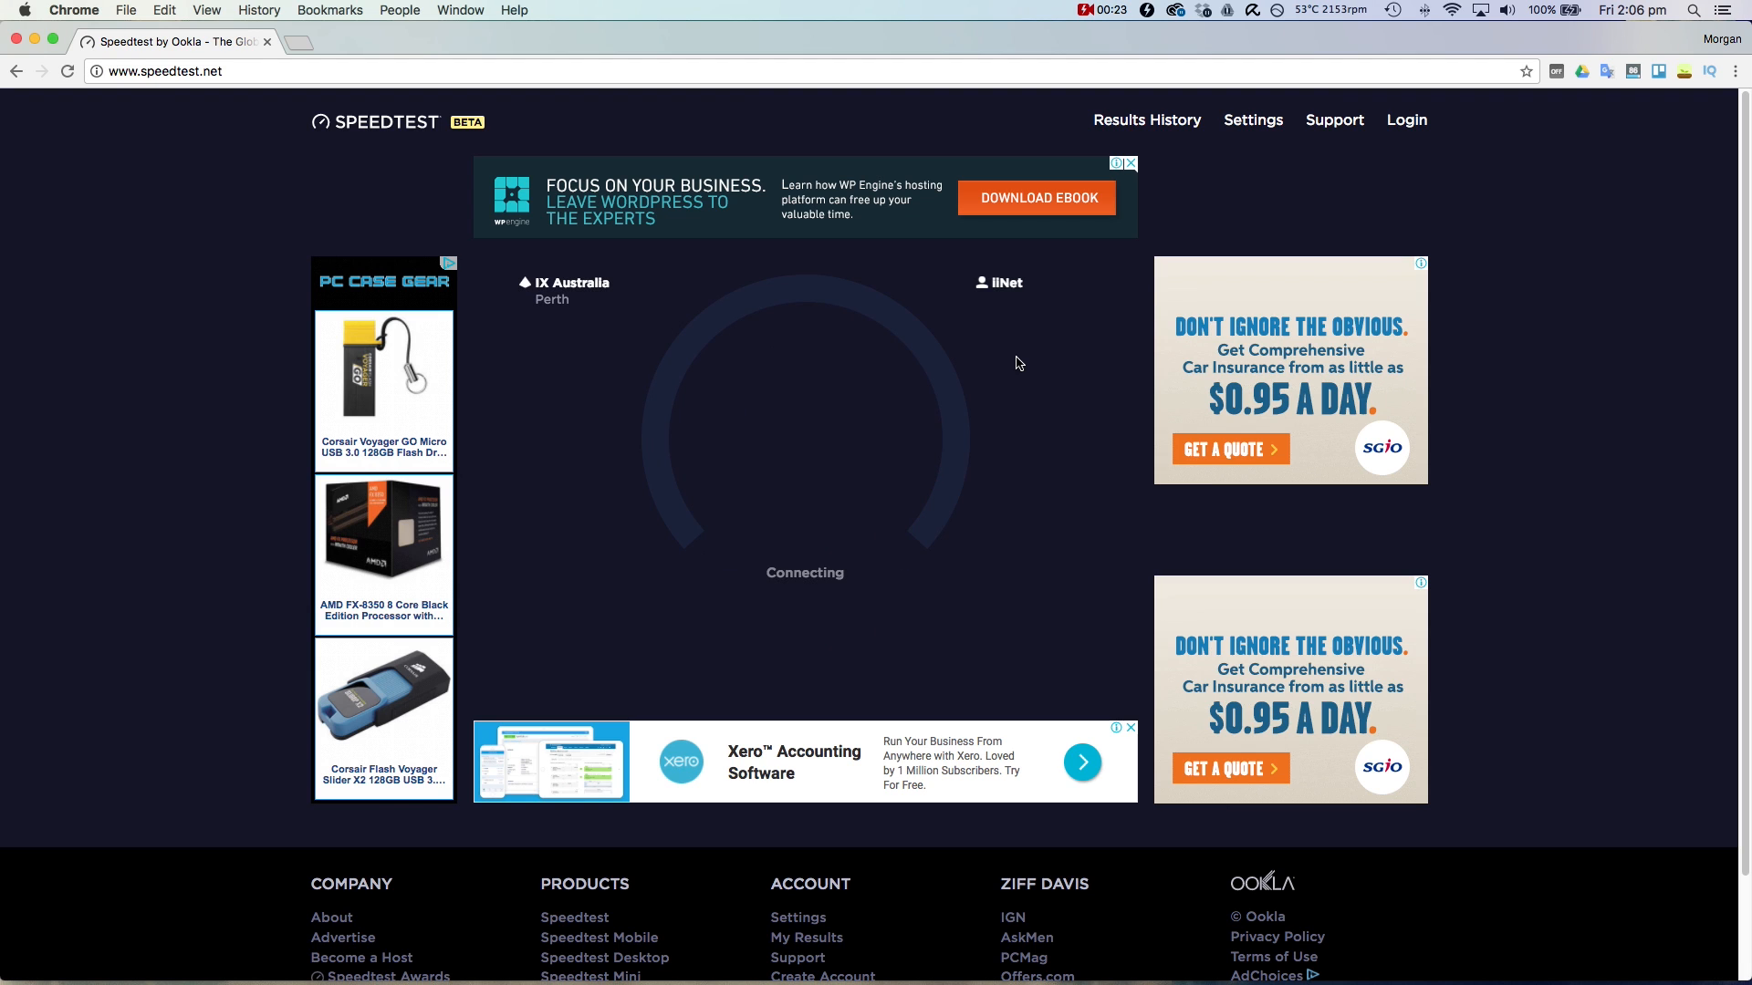